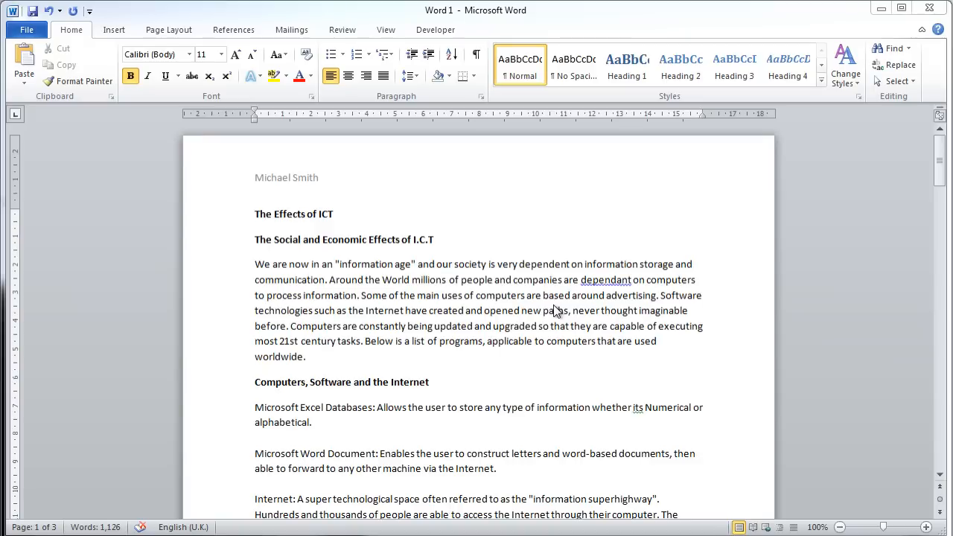
mouse_move(391, 272)
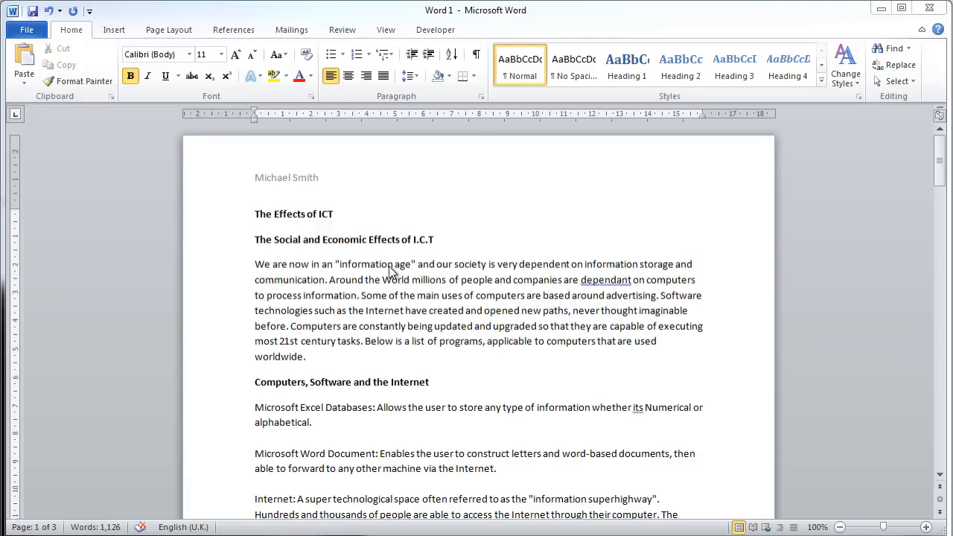
mouse_move(387, 274)
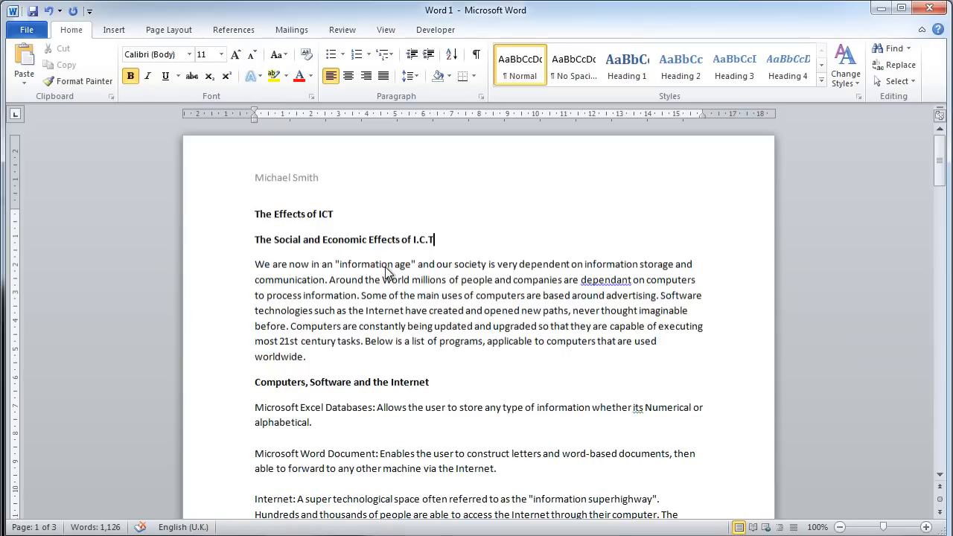
mouse_move(384, 272)
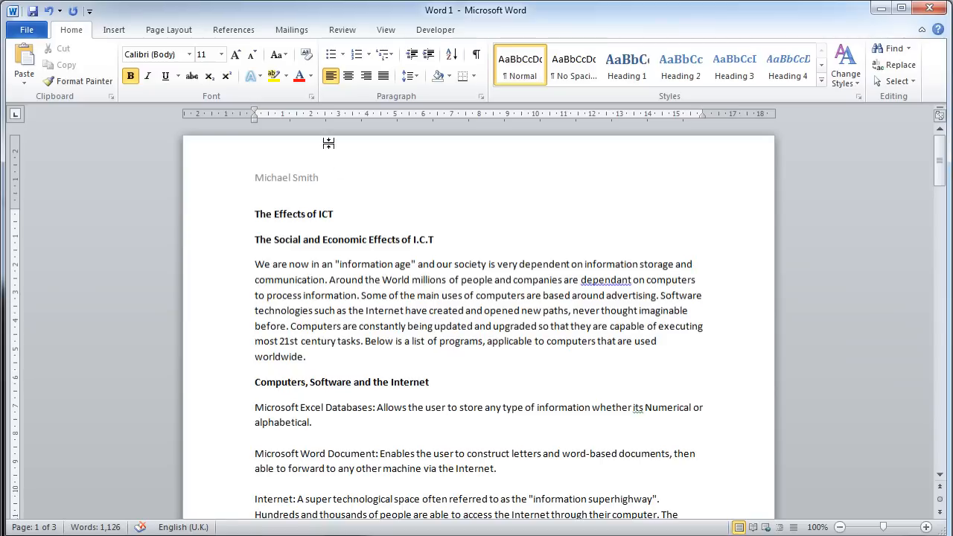
Show the Review ribbon and select the first body paragraph beginning 'We are now in an information age'
click(342, 29)
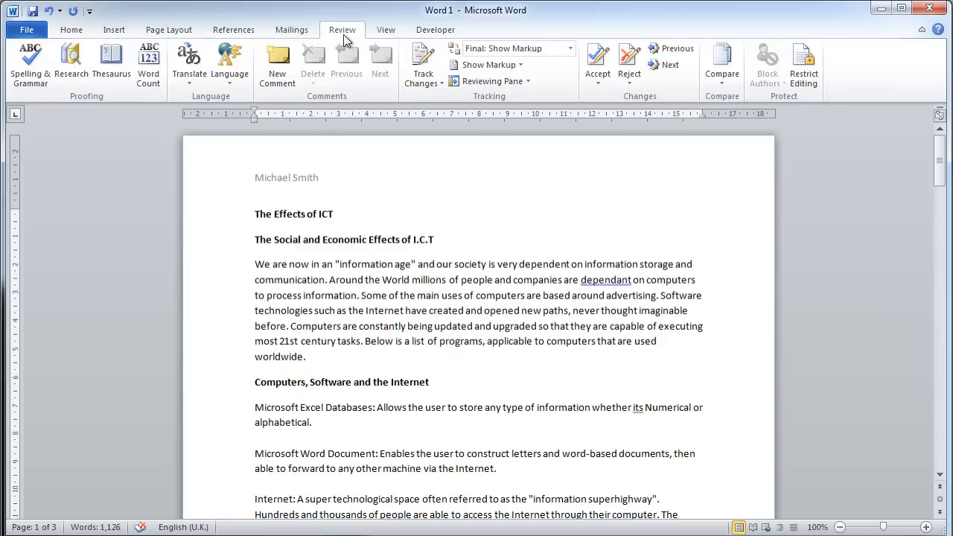
mouse_move(347, 62)
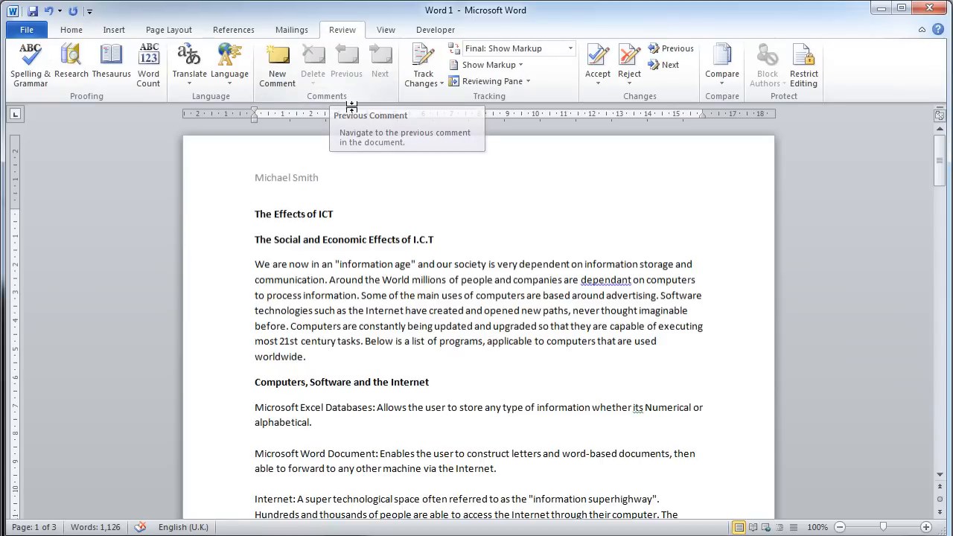
click(436, 238)
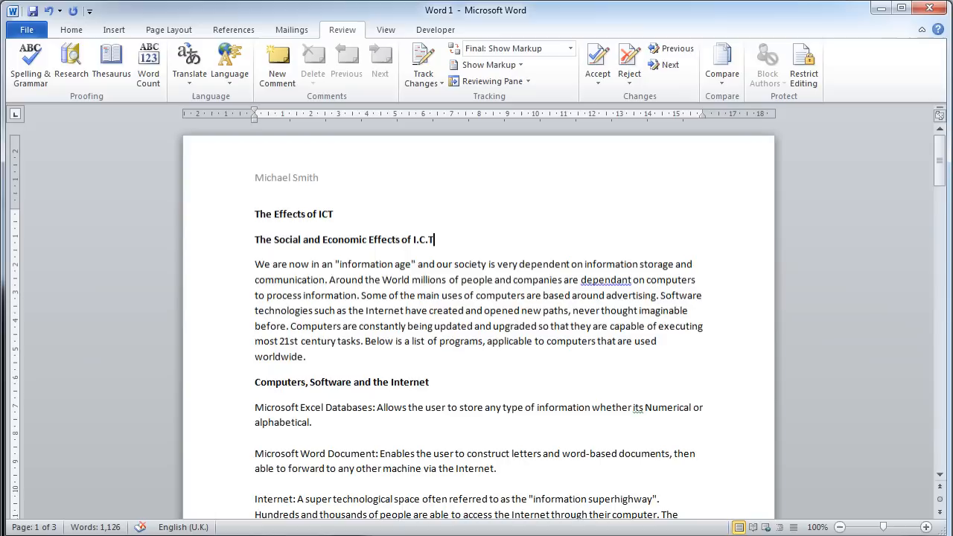
mouse_move(277, 66)
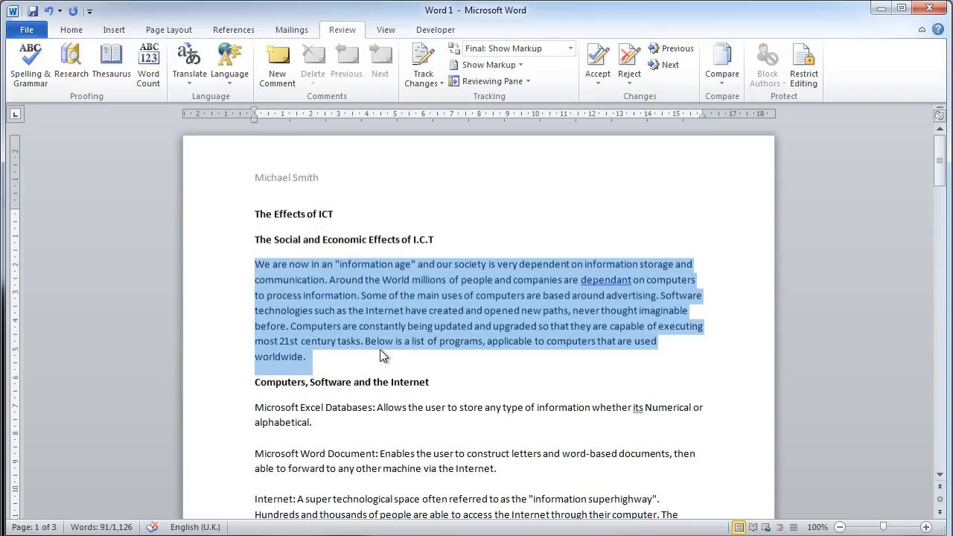
mouse_move(393, 330)
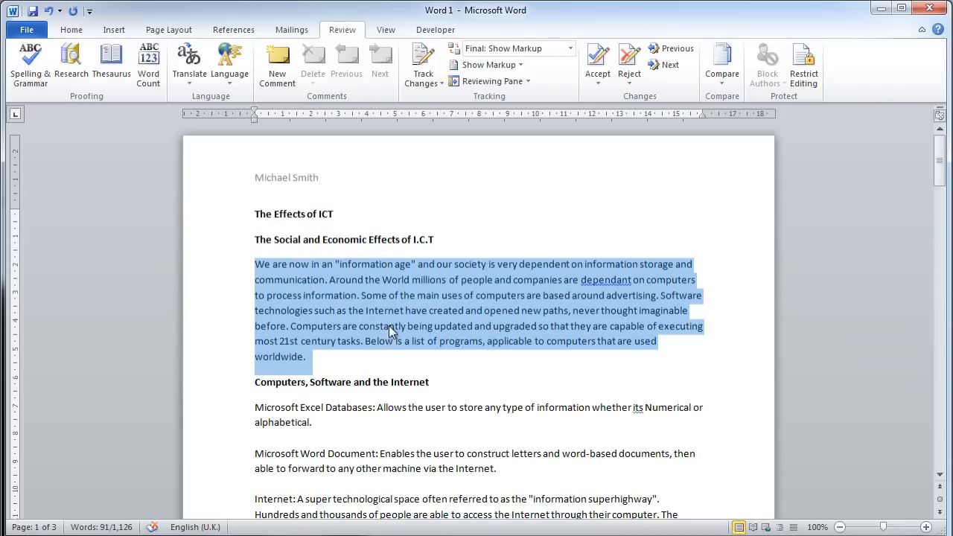
mouse_move(358, 341)
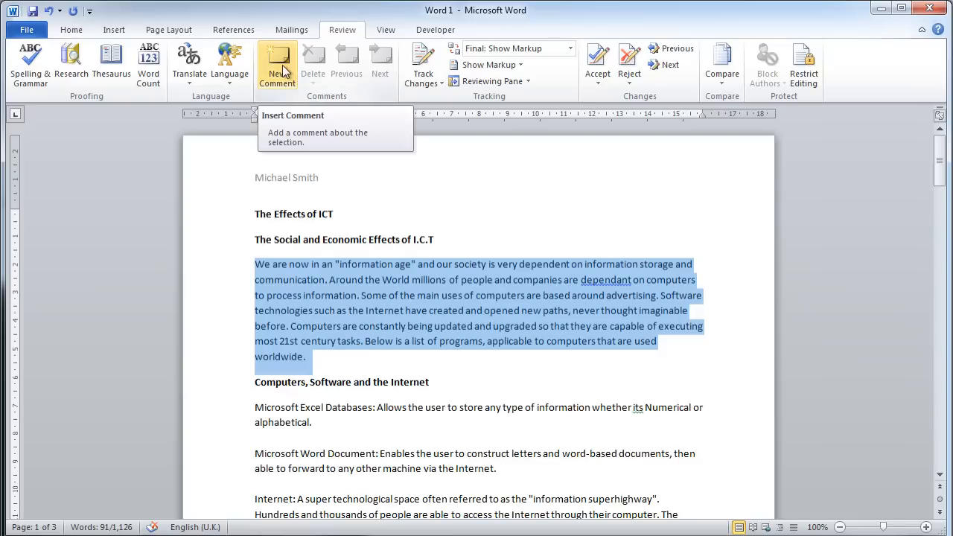
Add a new comment on the paragraph reading 'Michael you need to extend this paragraph.'
click(277, 62)
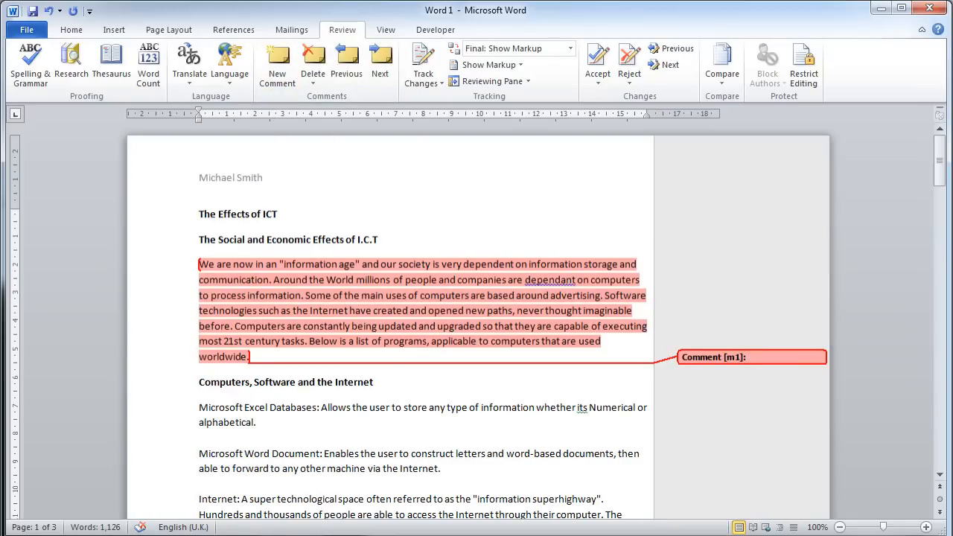
click(757, 357)
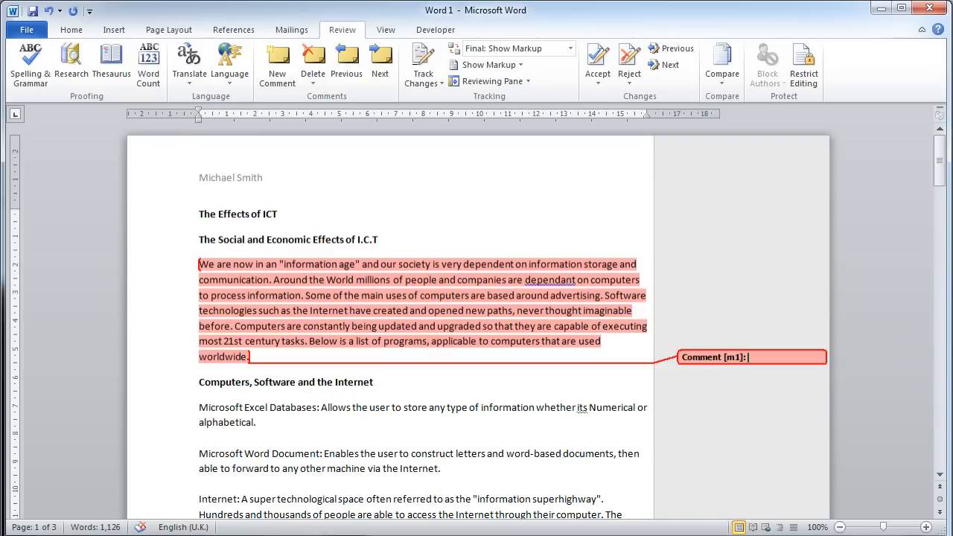
text(Michael)
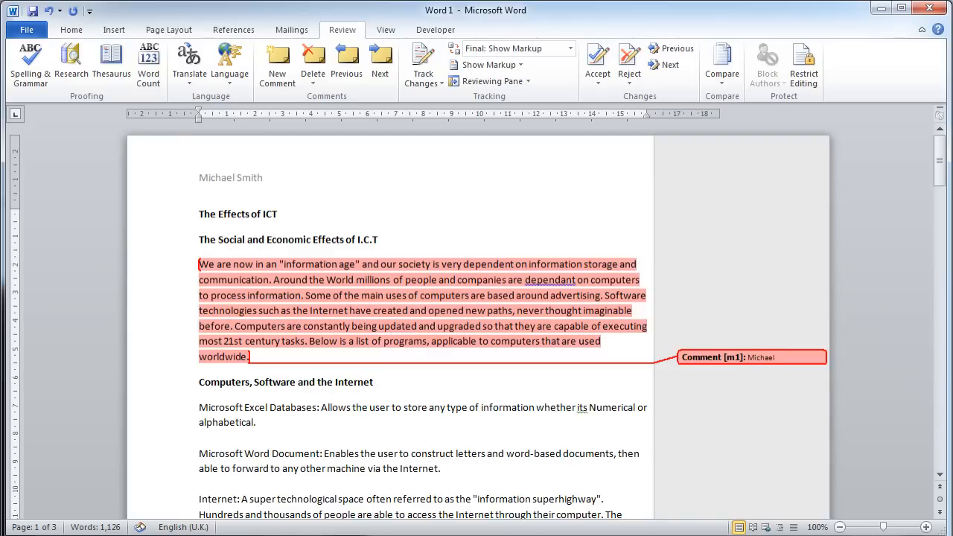
text(you needt)
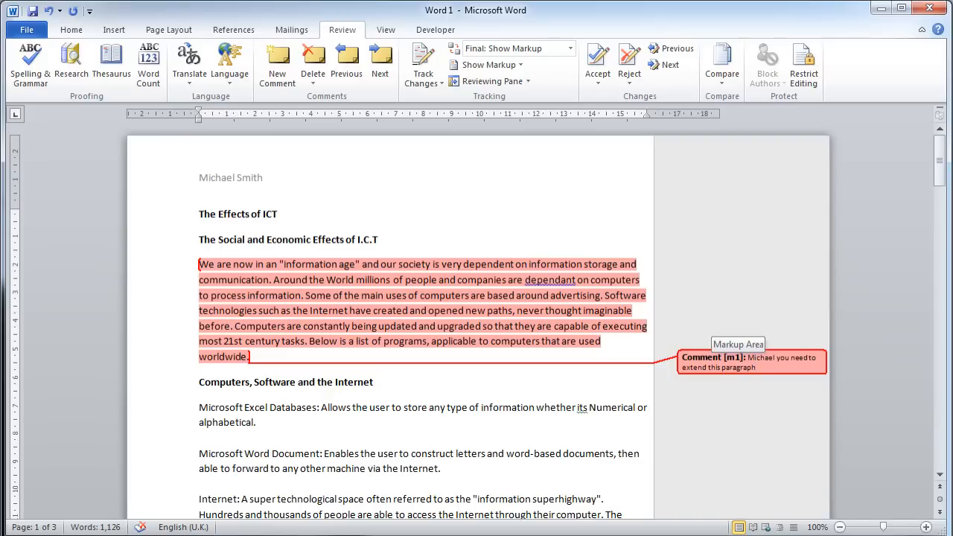
click(752, 366)
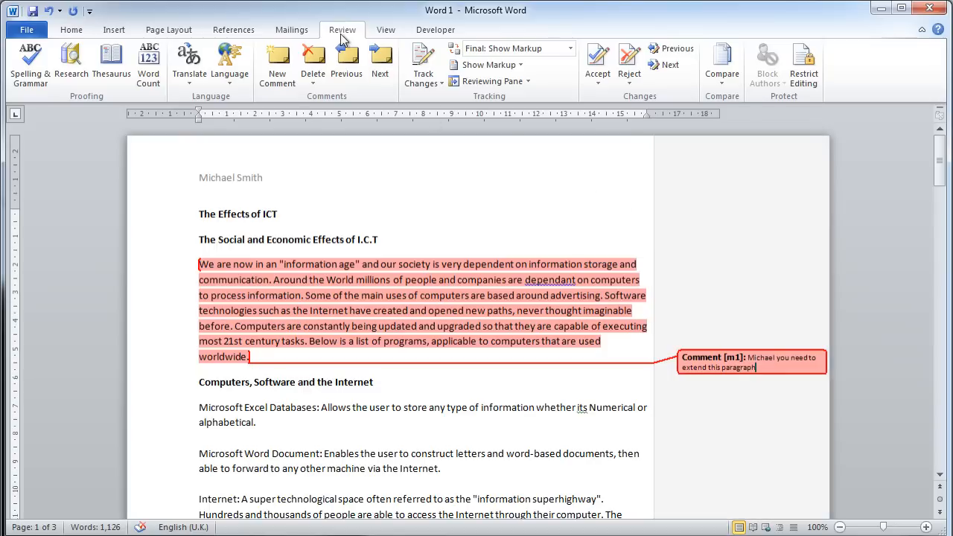
mouse_move(348, 57)
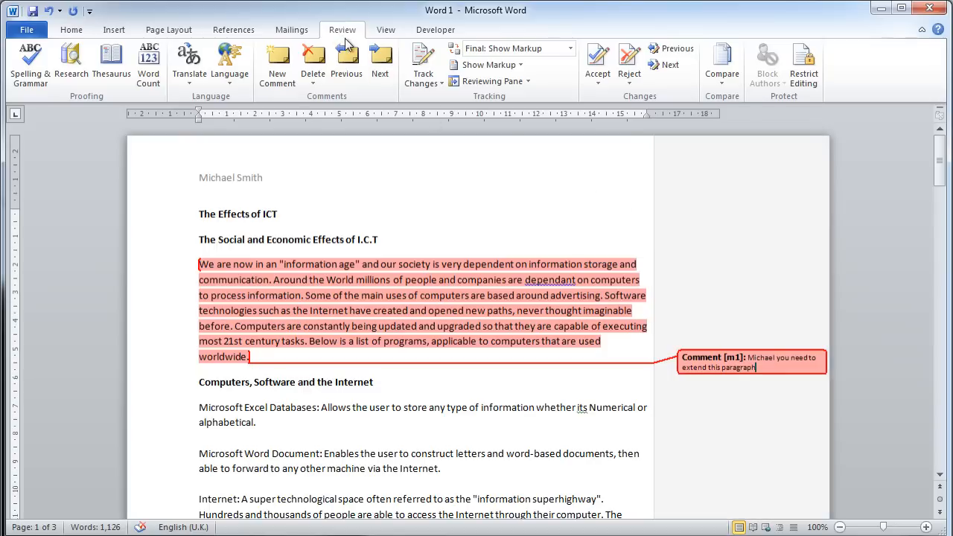
mouse_move(422, 62)
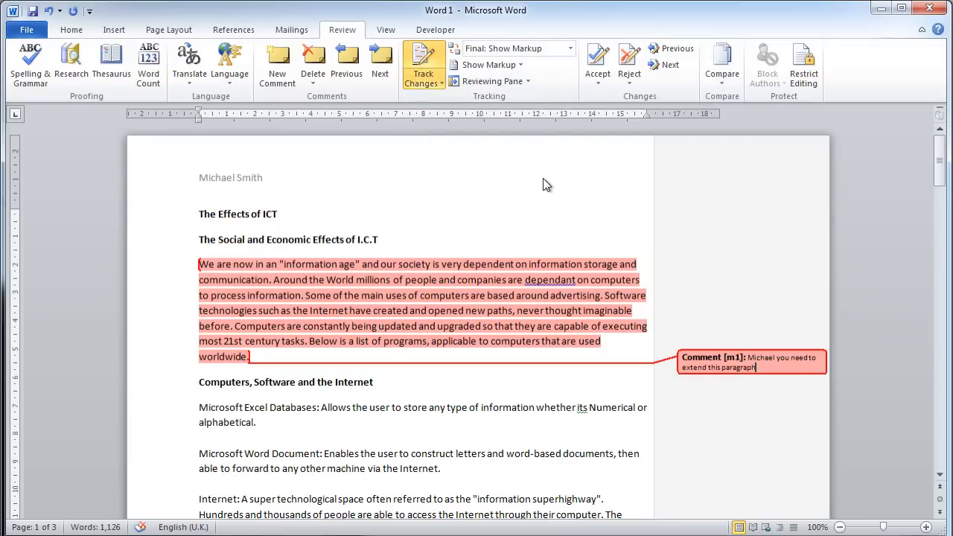
mouse_move(549, 195)
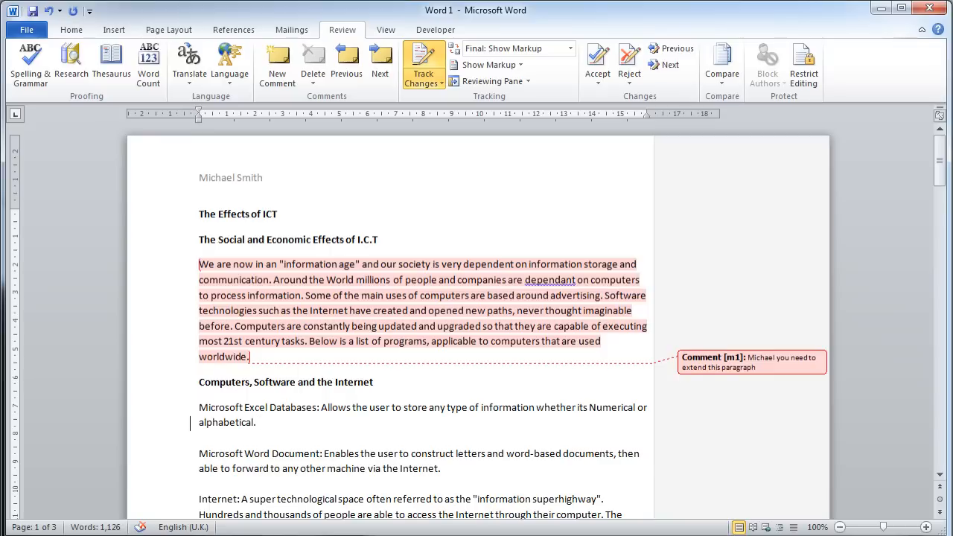
With Track Changes on, insert 'Excel is a Spreadsheet application' after the Excel Databases paragraph
click(259, 423)
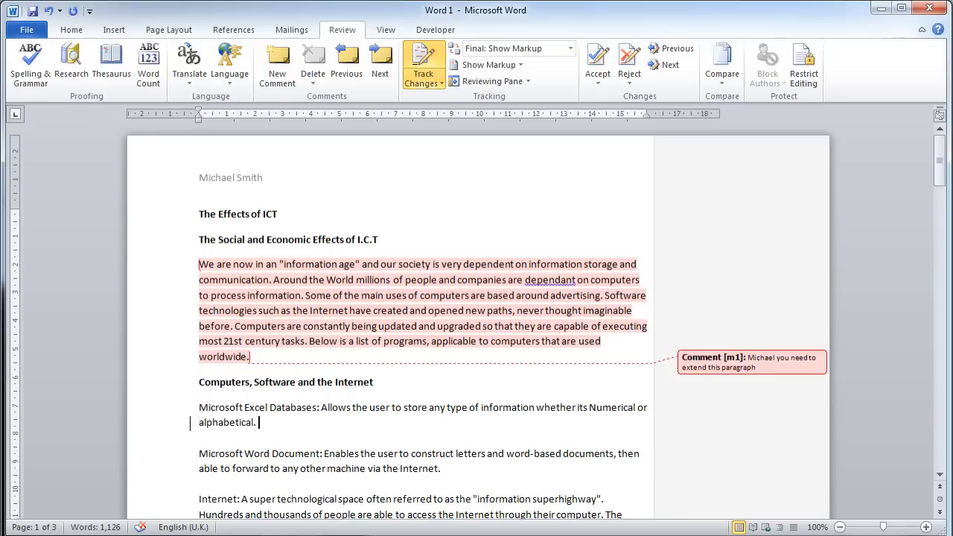
text(Excel is an)
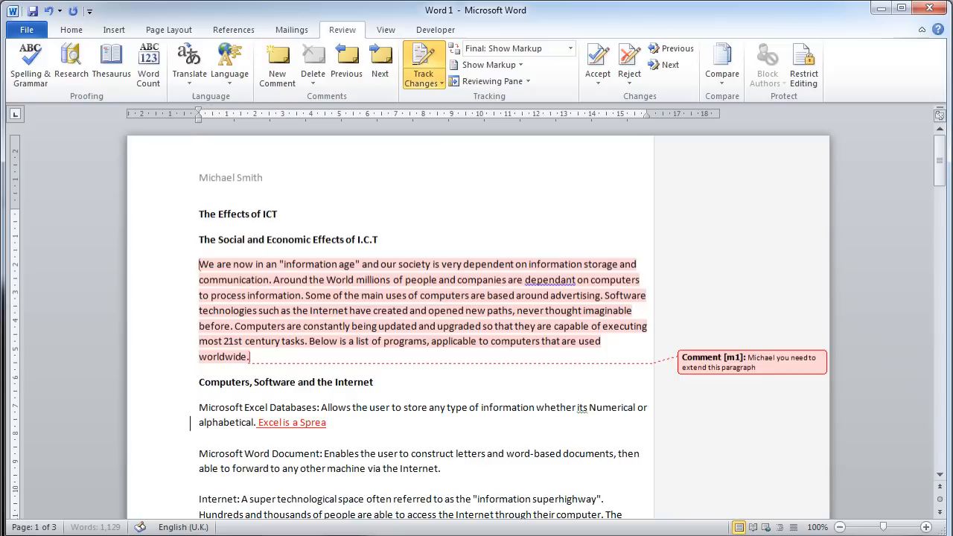
text(dsheet)
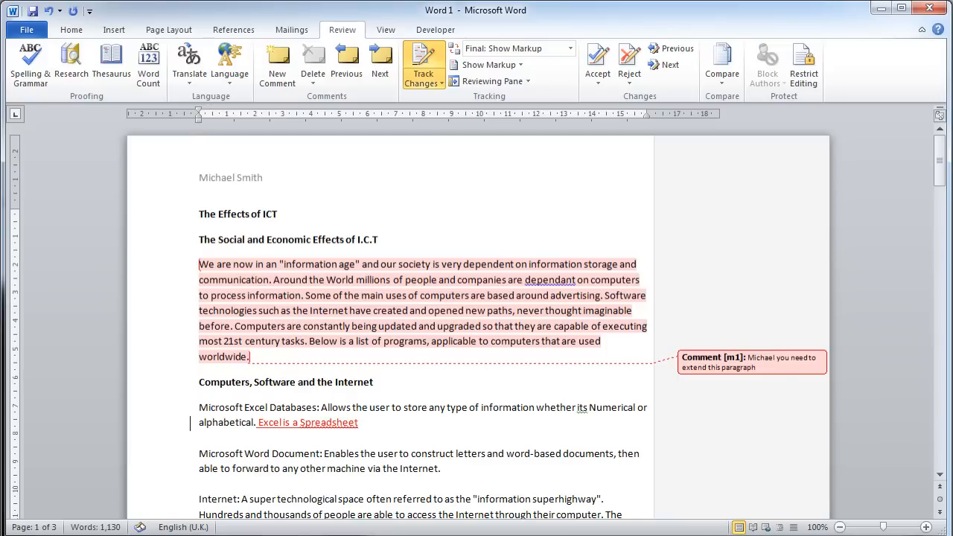
text(application)
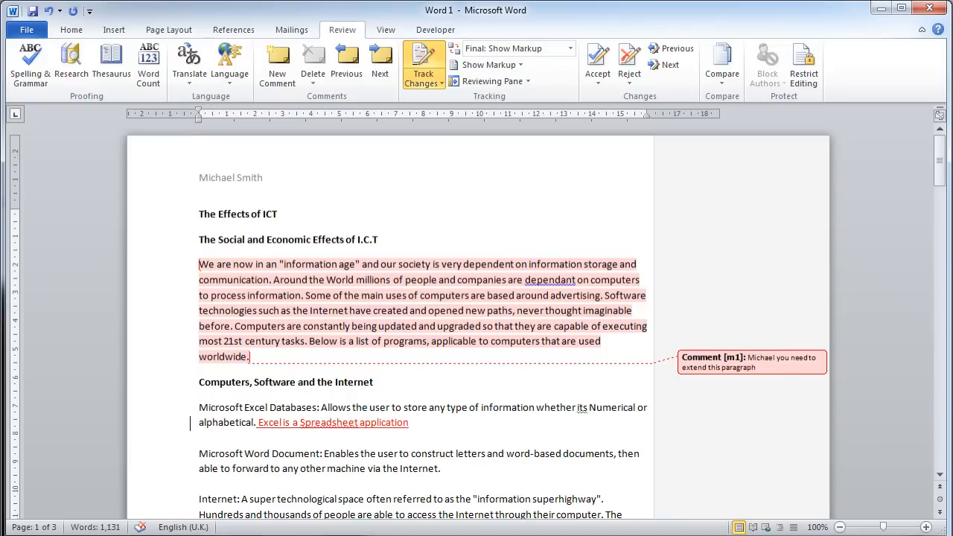
mouse_move(186, 424)
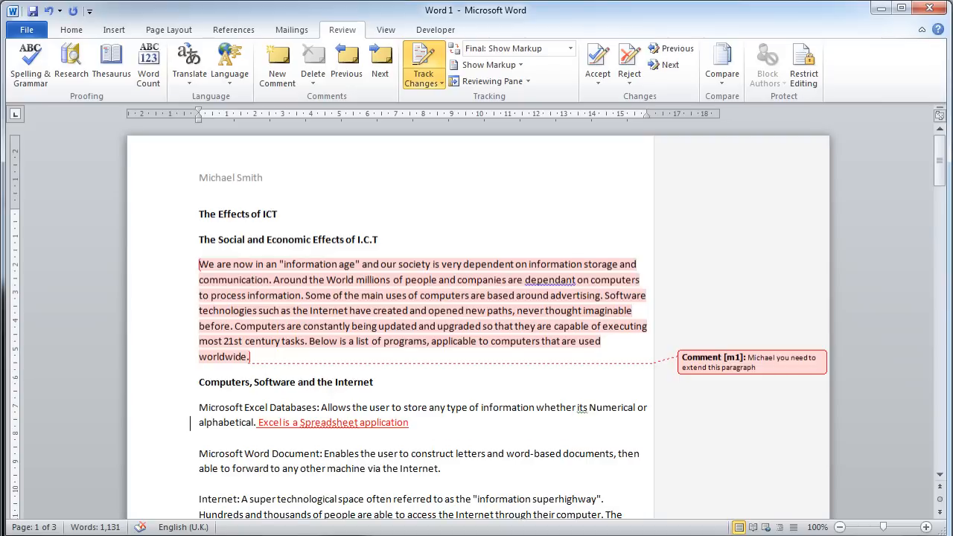
click(409, 422)
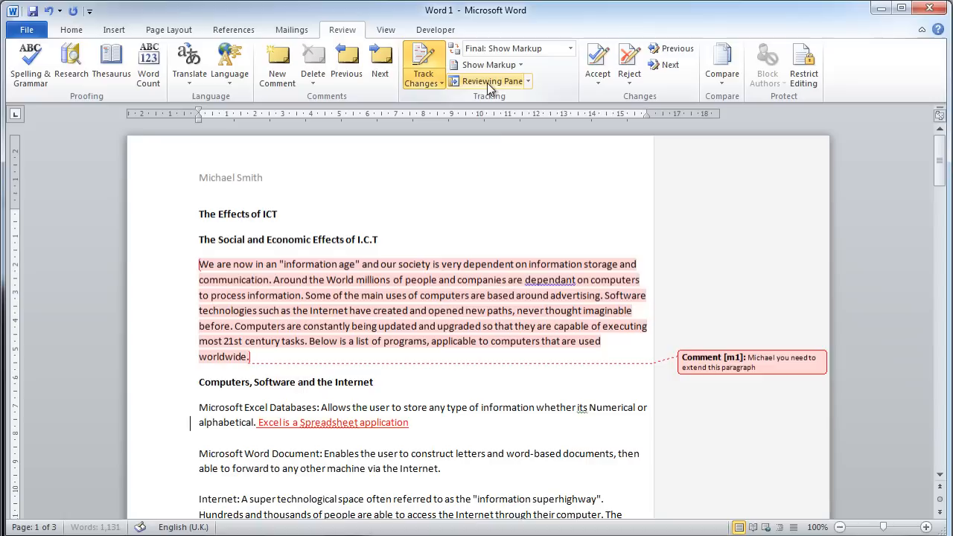
Show the Reviewing Pane and set Display for Review to Original
click(491, 80)
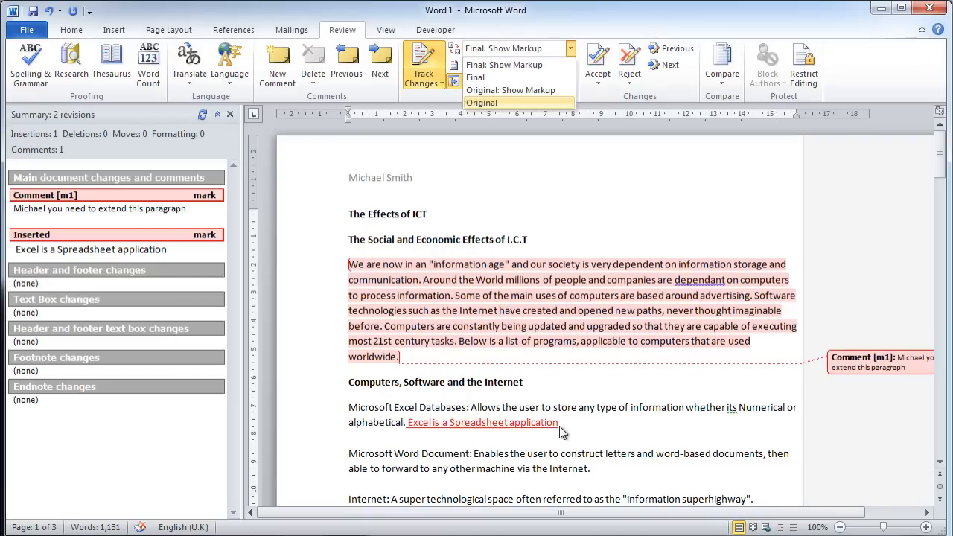
mouse_move(512, 295)
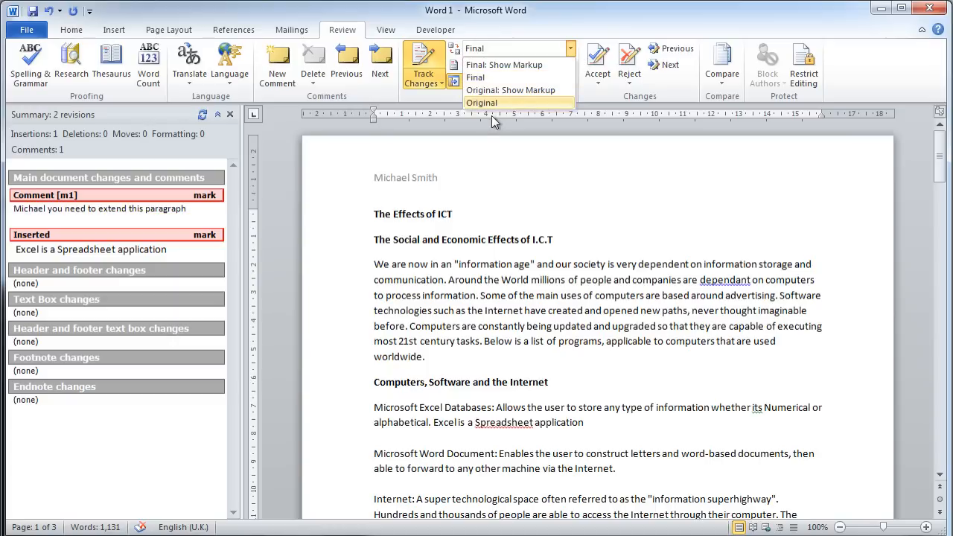
mouse_move(491, 110)
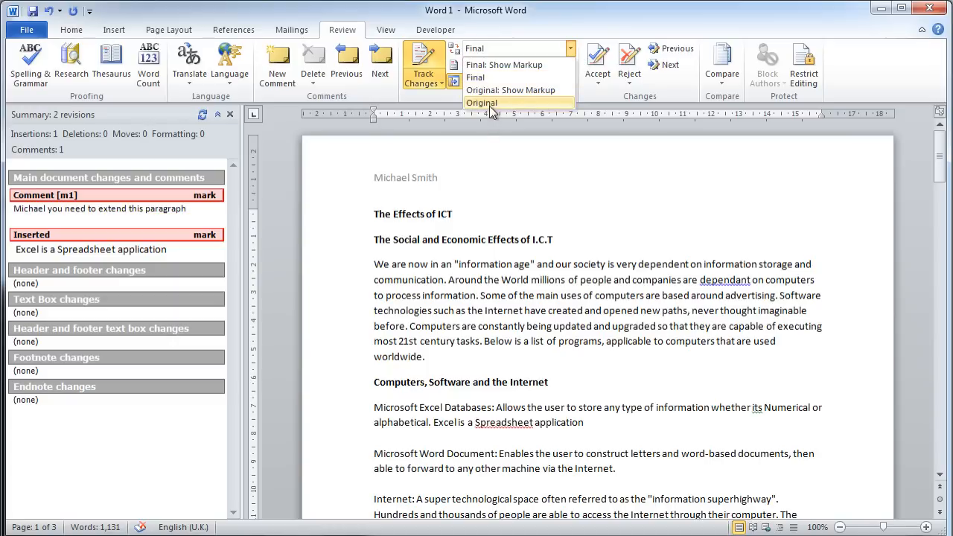
click(492, 102)
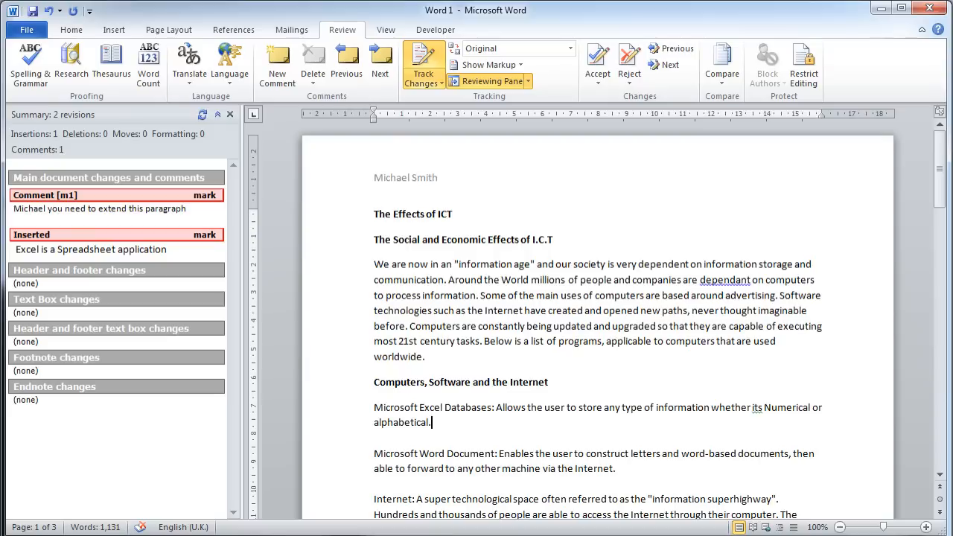
mouse_move(561, 66)
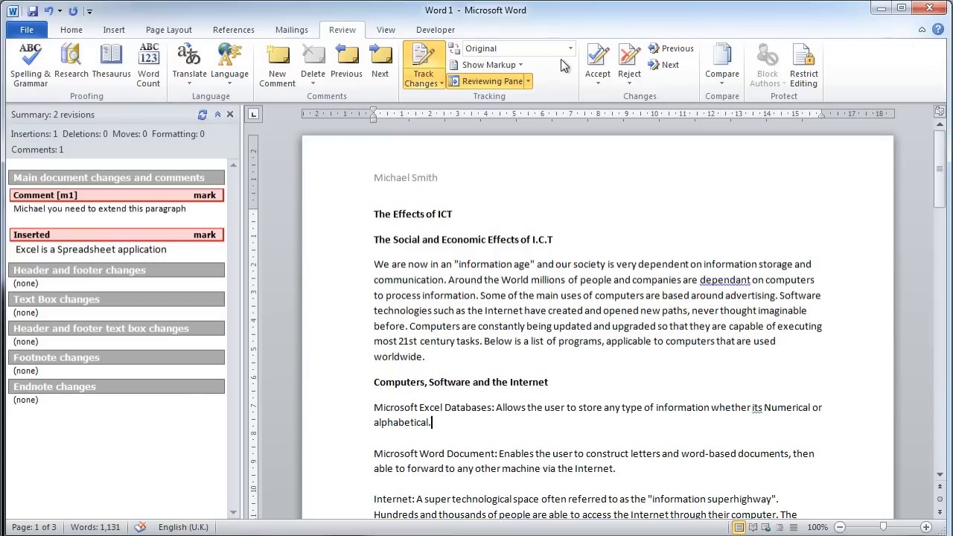
mouse_move(564, 48)
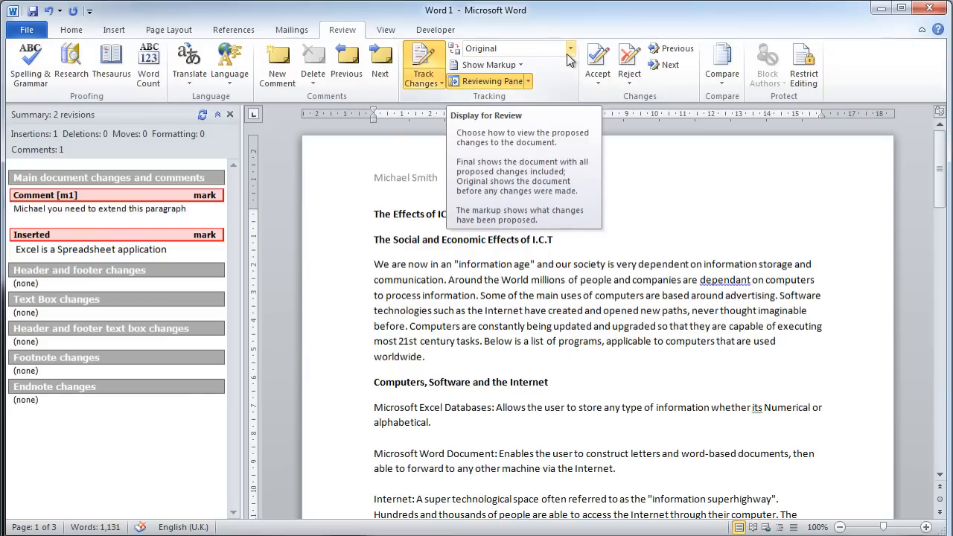
click(31, 30)
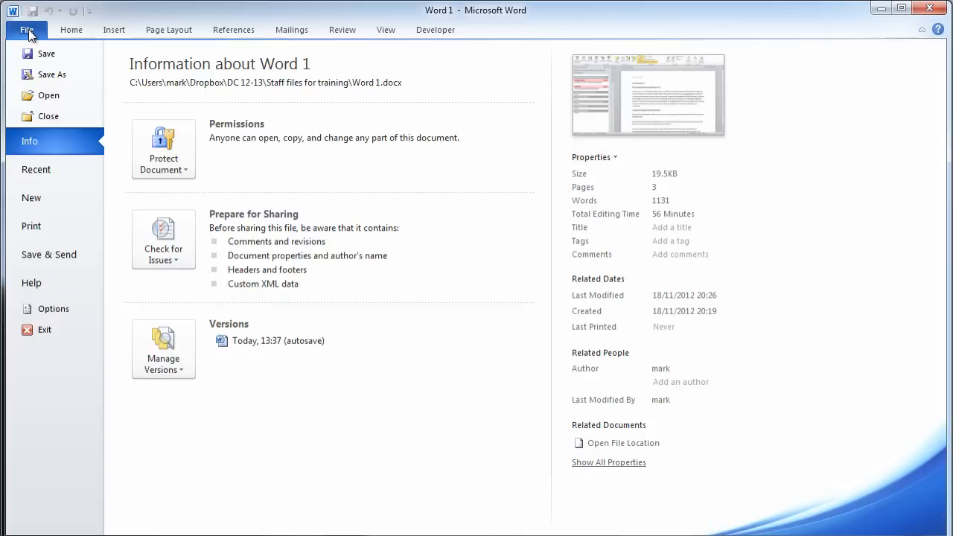
click(31, 226)
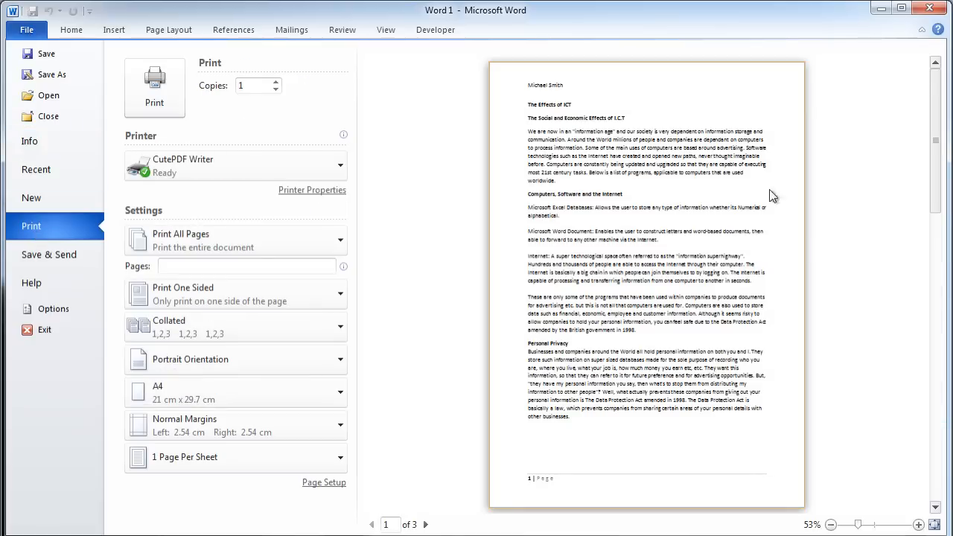
mouse_move(542, 223)
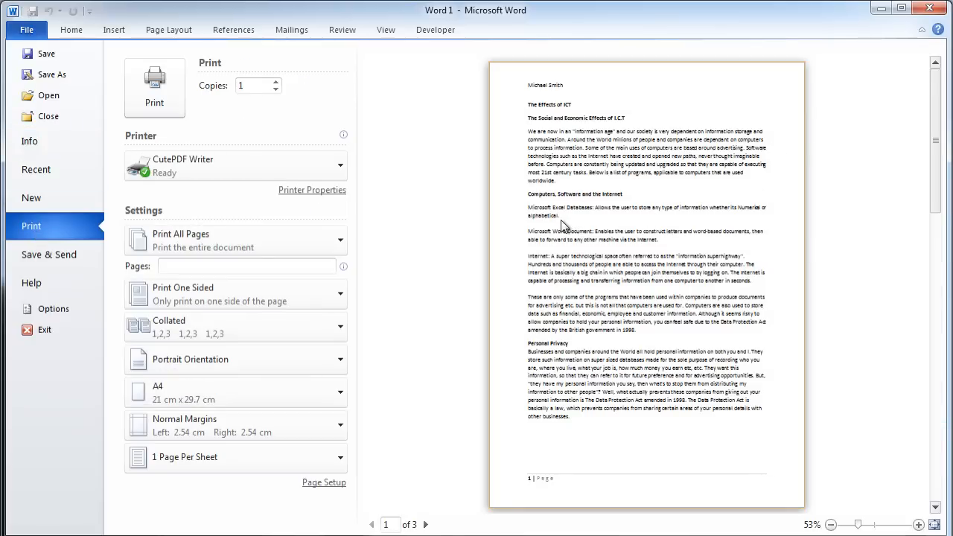
mouse_move(578, 223)
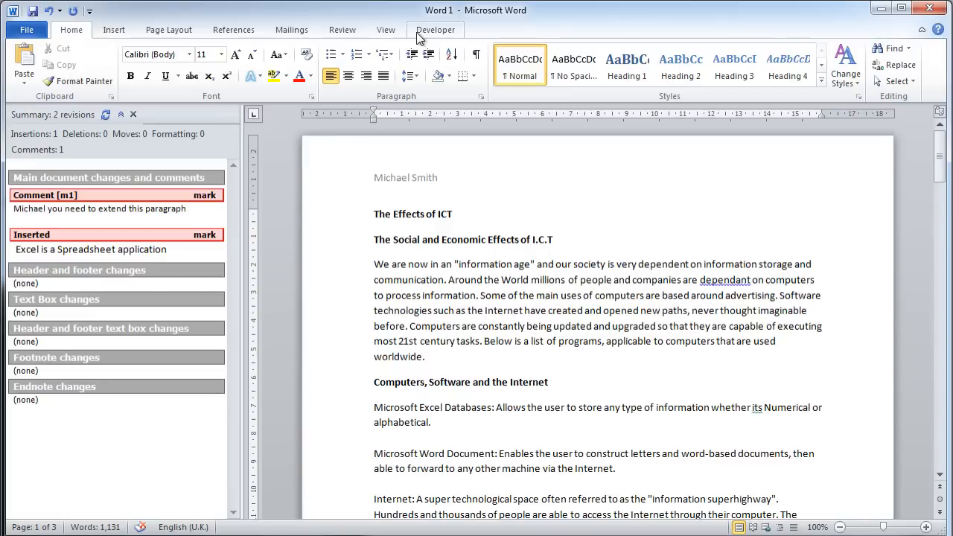
Set Display for Review to Final so the inserted sentence shows as plain text
click(343, 30)
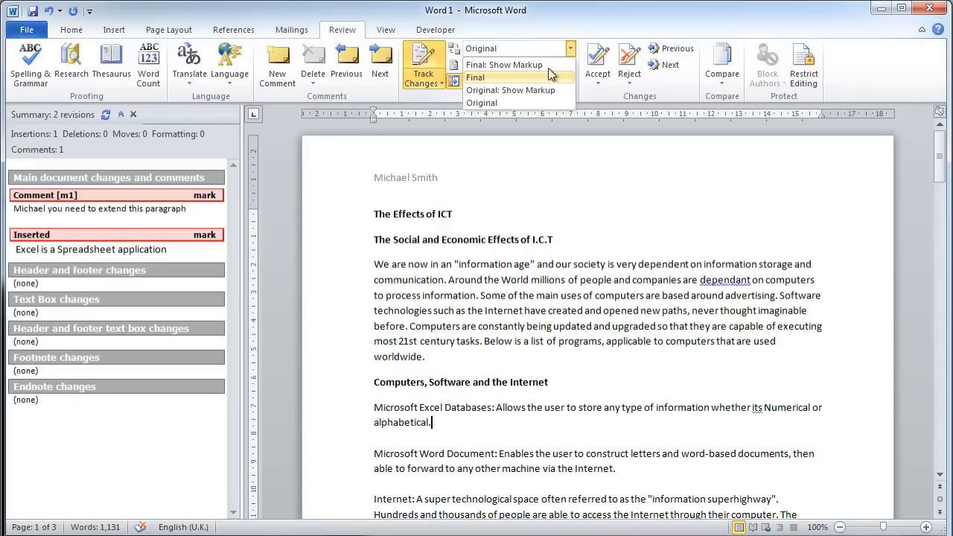
click(486, 77)
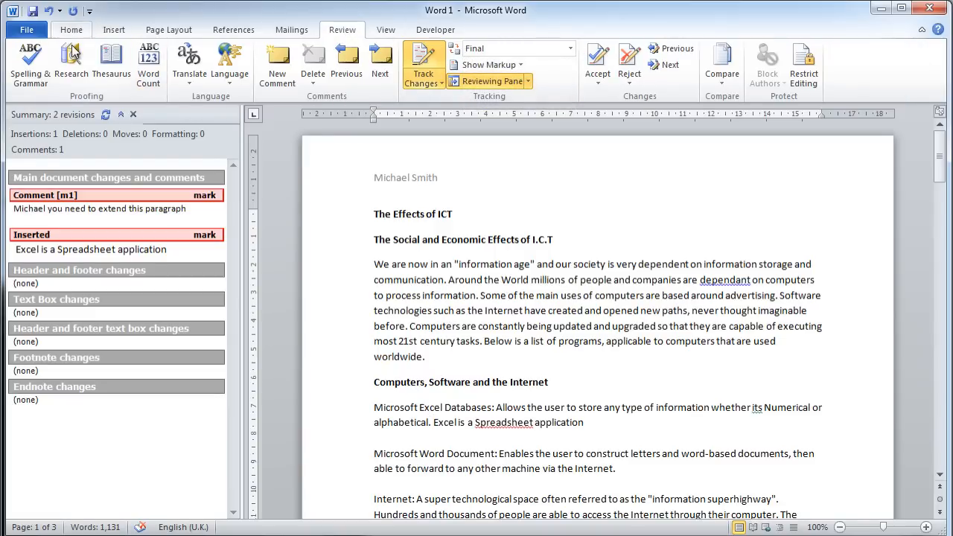
click(27, 30)
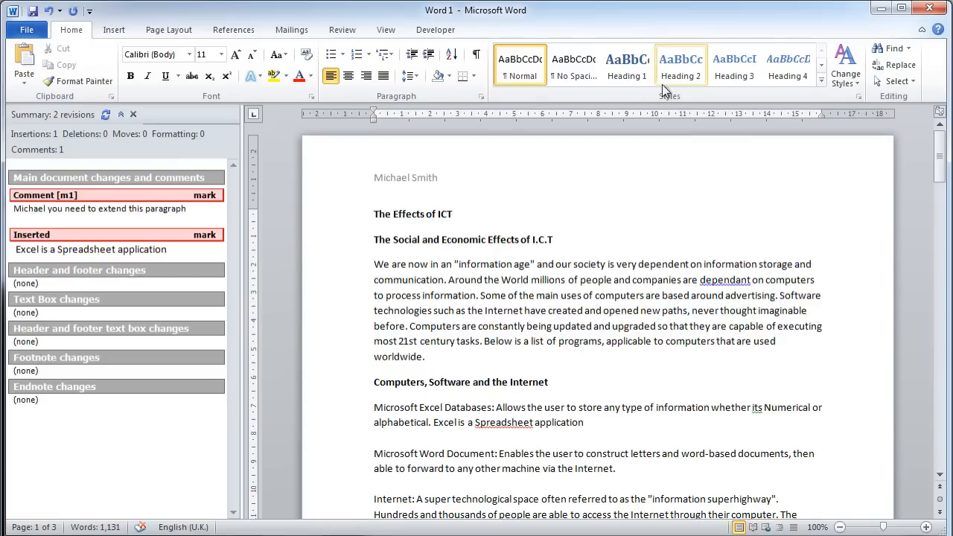
click(569, 48)
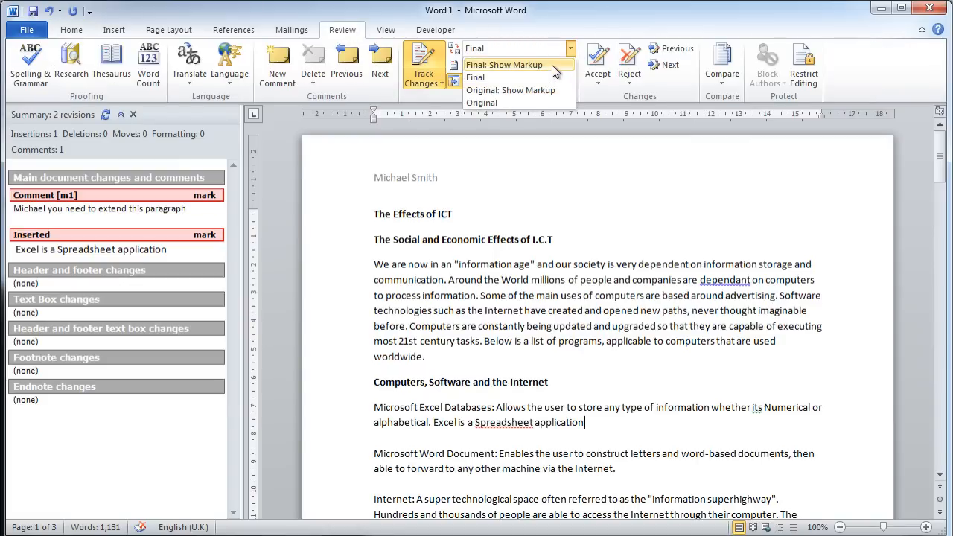
Set Display for Review to Final: Show Markup and confirm the markup appears in print preview
click(503, 66)
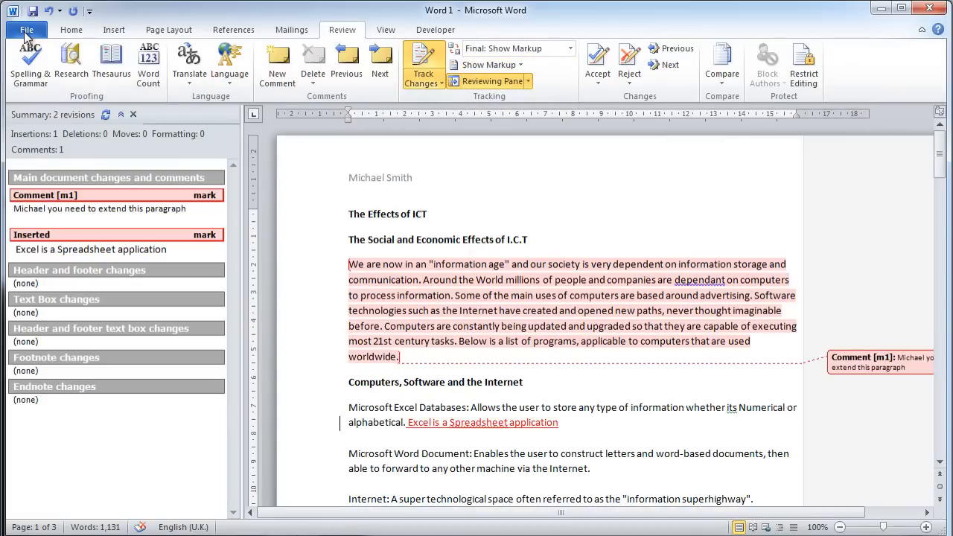
click(31, 29)
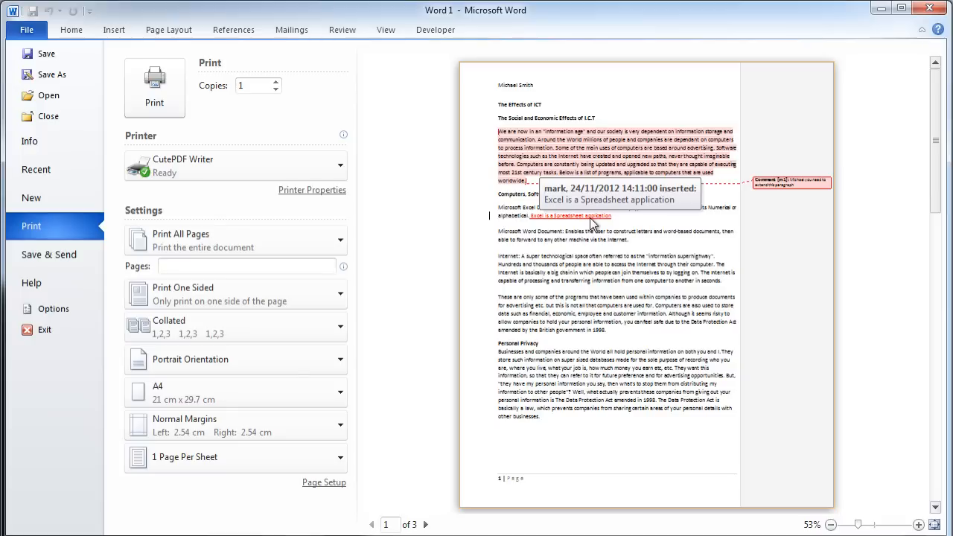
mouse_move(569, 237)
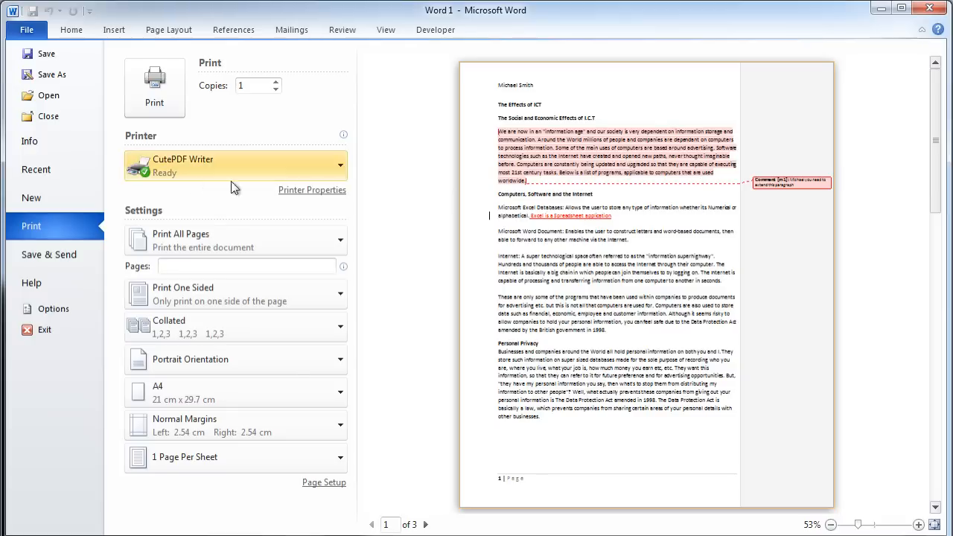
click(27, 30)
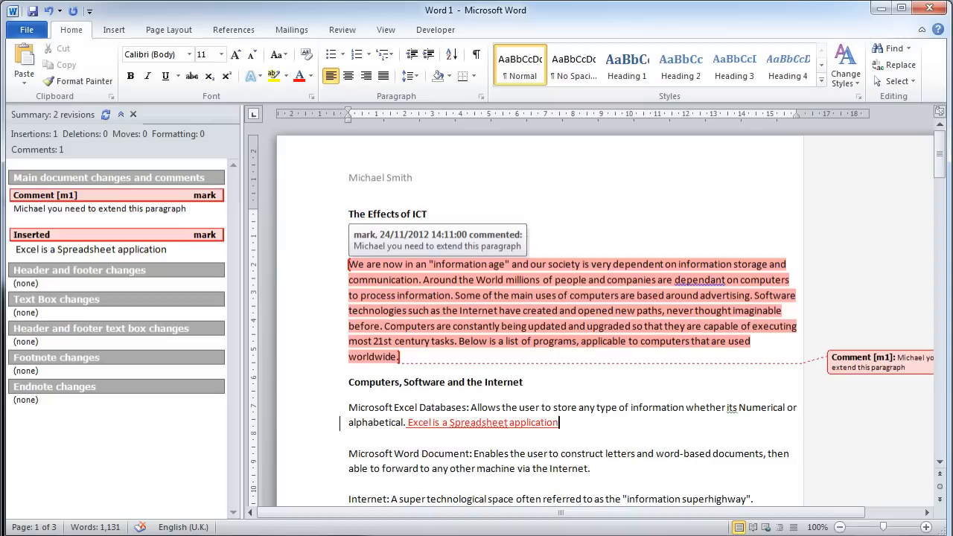
text(The Social and Economic Effects of I.C.T)
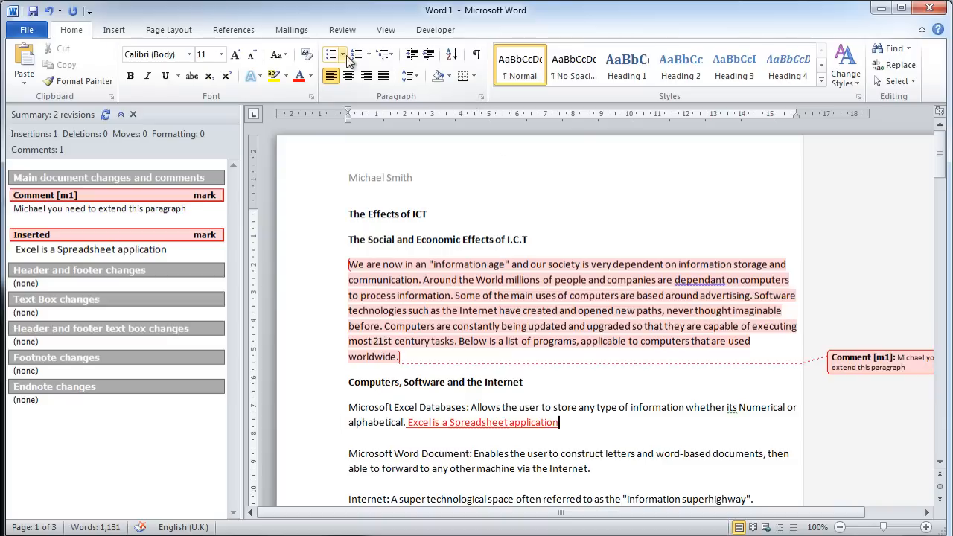
click(342, 29)
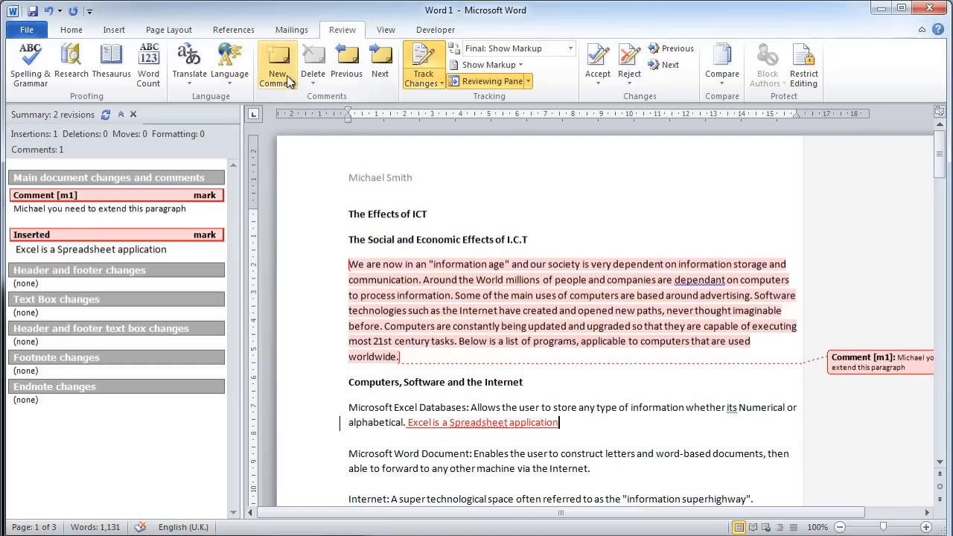
mouse_move(354, 39)
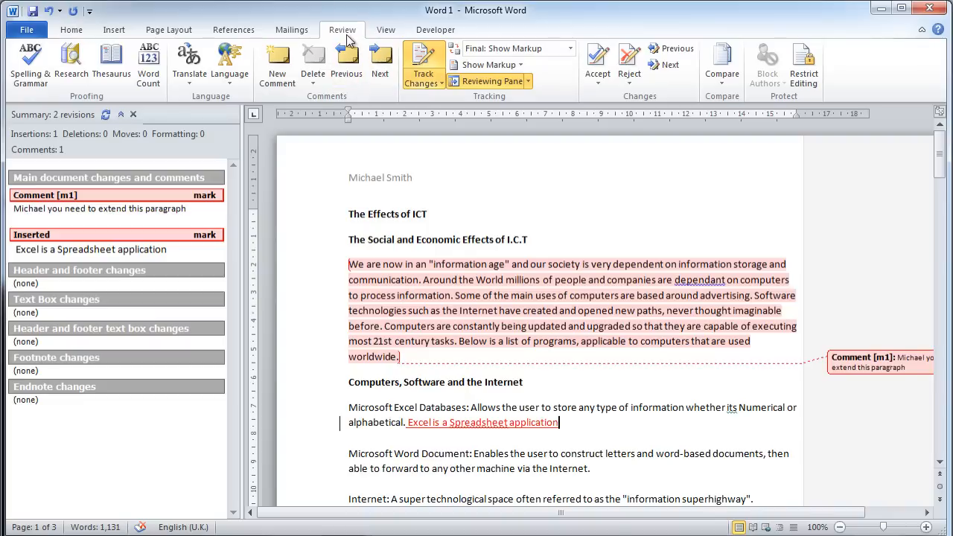